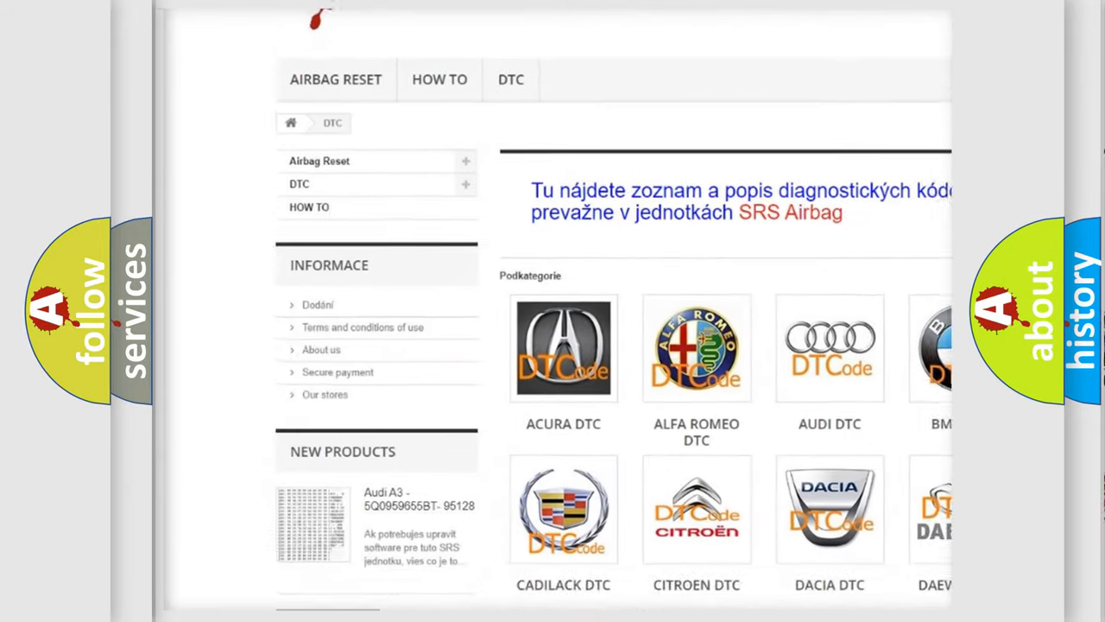
{"action": "scroll", "scroll_direction": "down", "scroll_amount": 3}
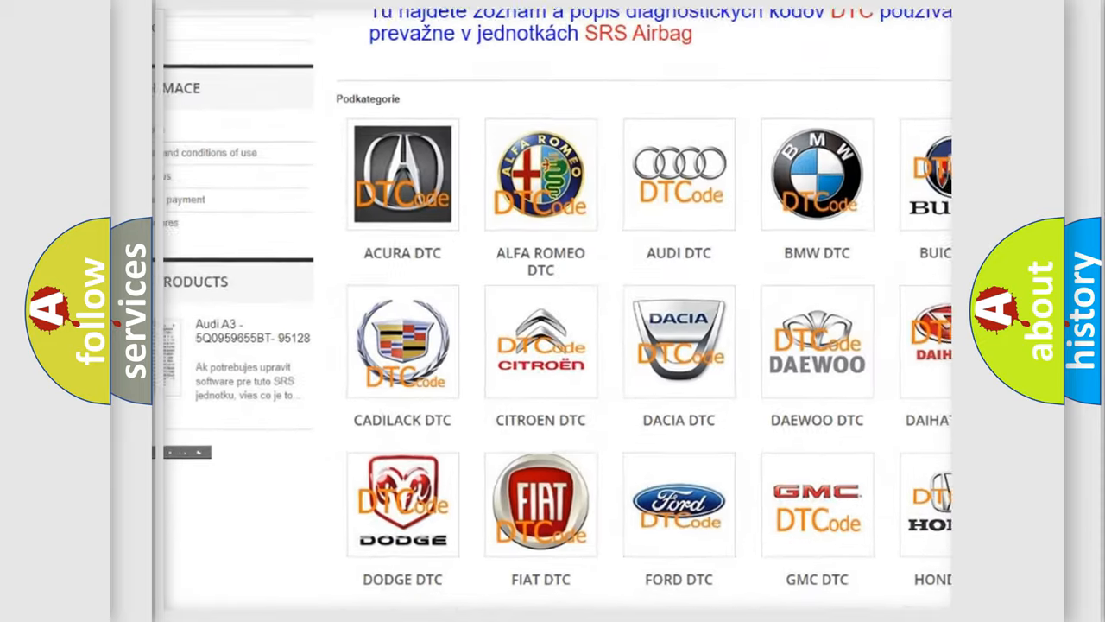
{"action": "scroll", "scroll_direction": "down", "scroll_amount": 3}
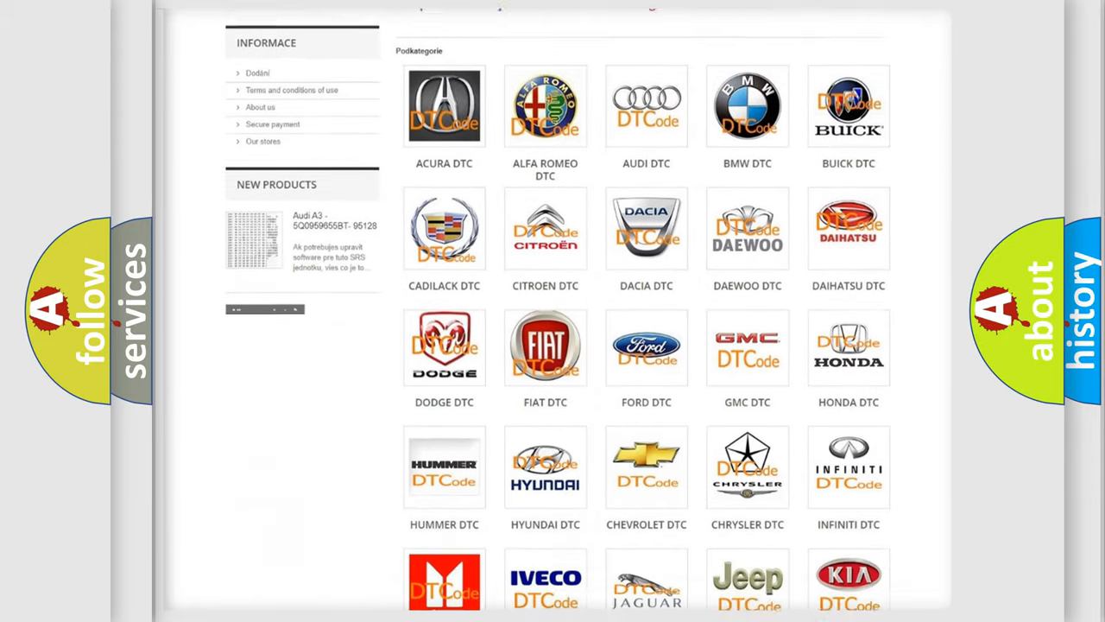
{"action": "scroll", "scroll_direction": "down", "scroll_amount": 3}
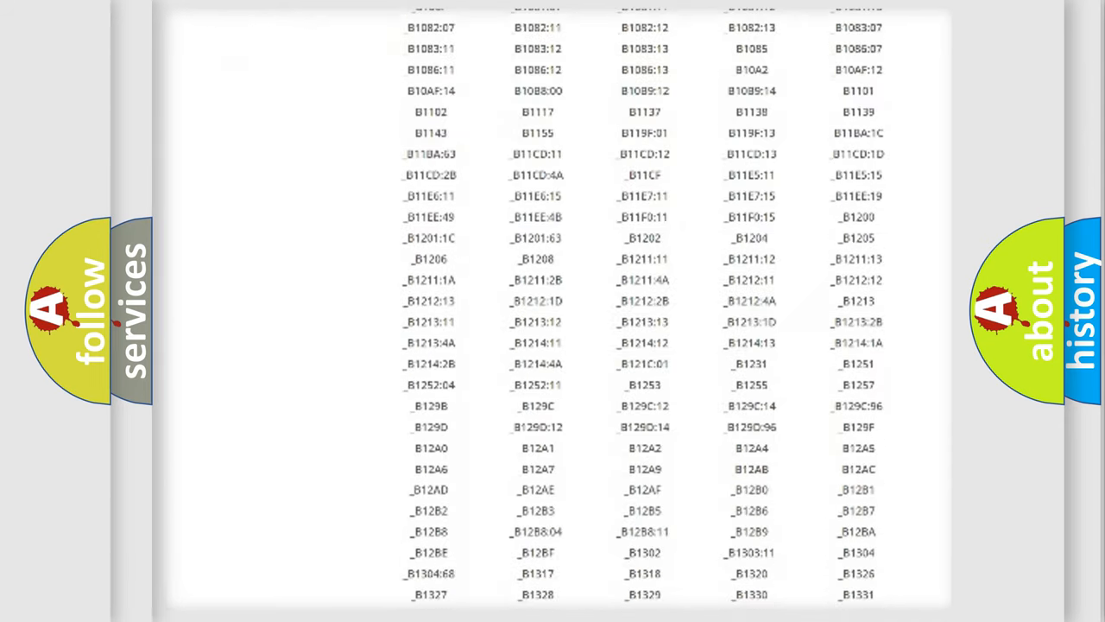
{"action": "scroll", "scroll_direction": "down", "scroll_amount": 3}
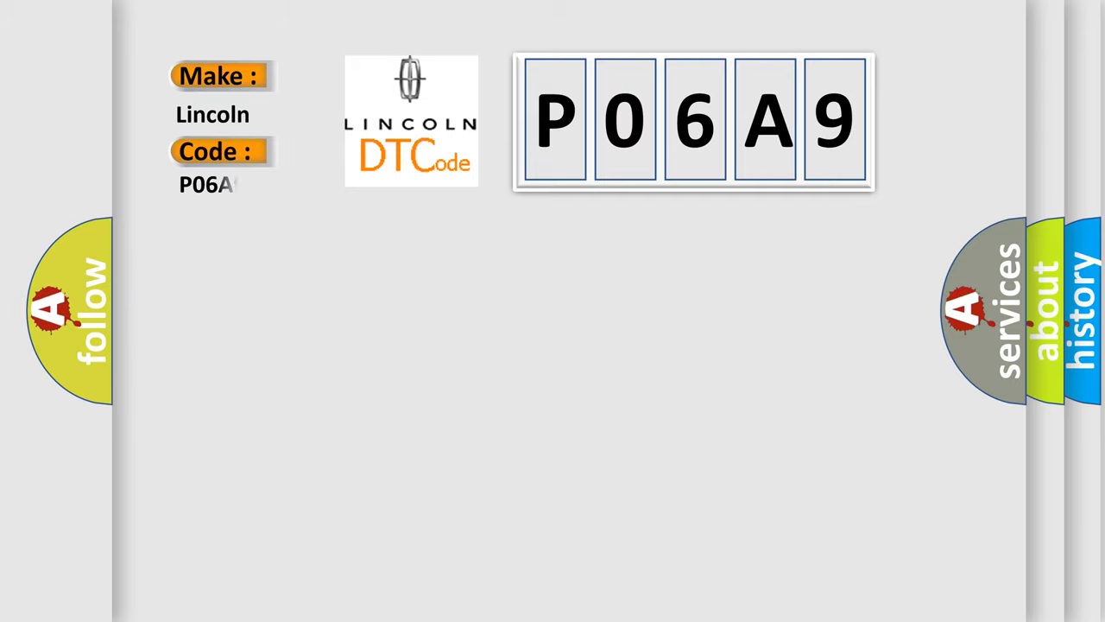
{"action": "type", "text": "9"}
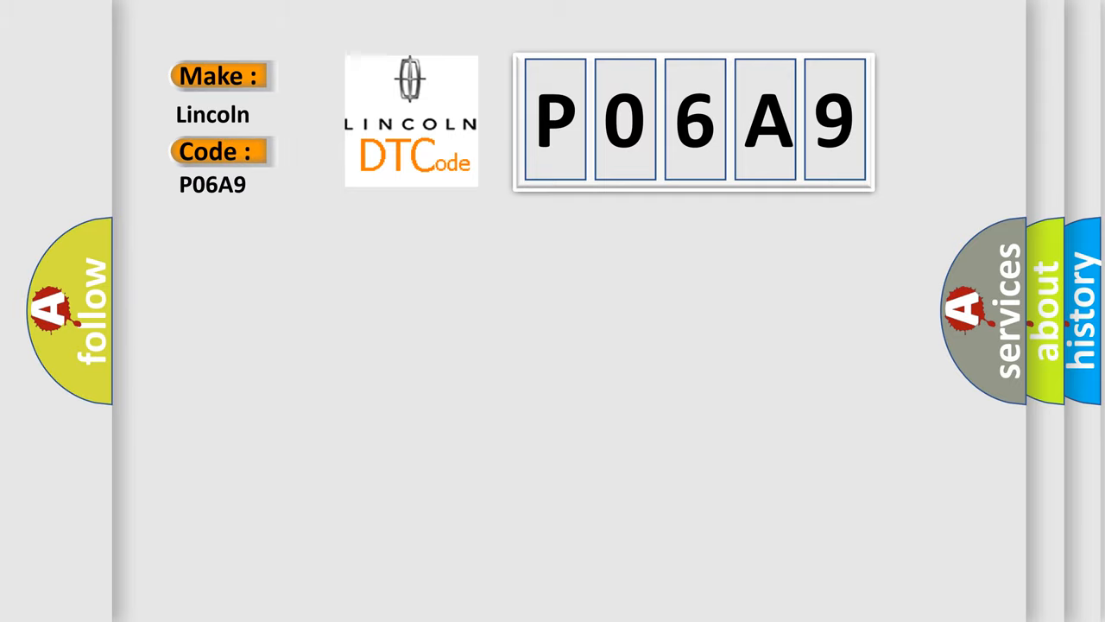